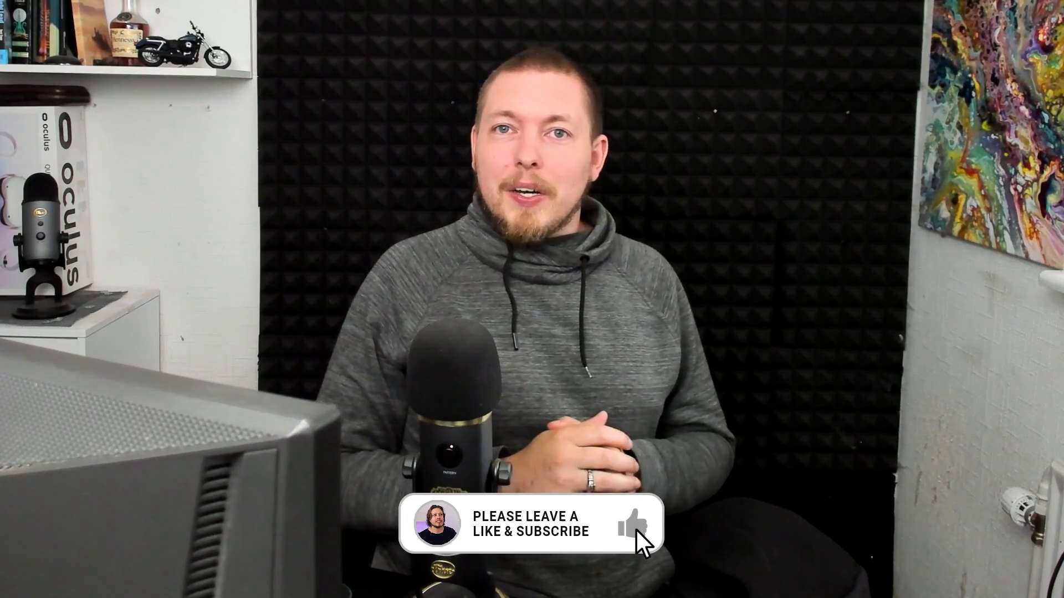
left_click(632, 525)
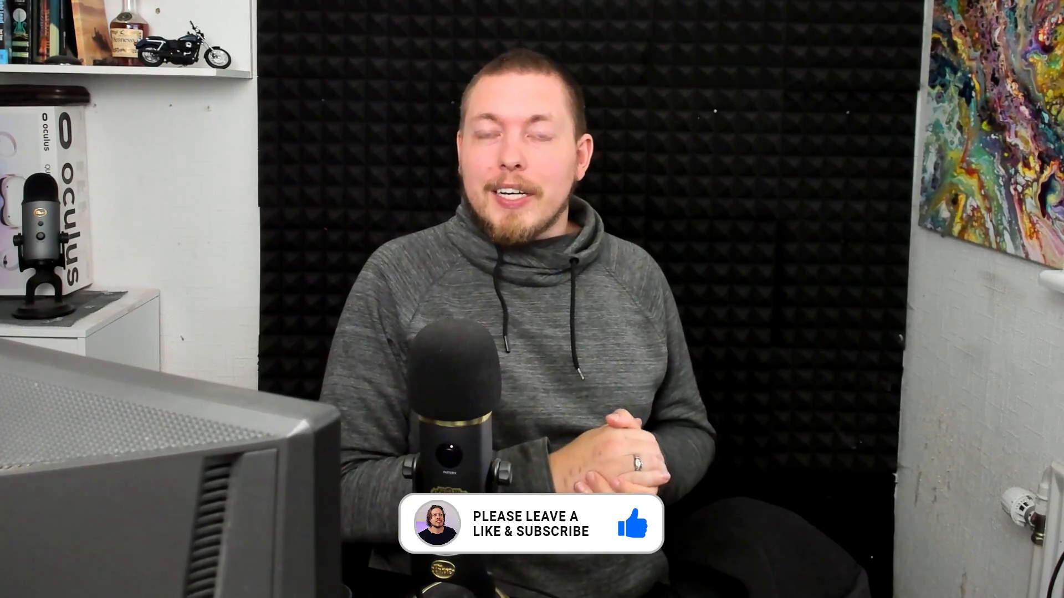